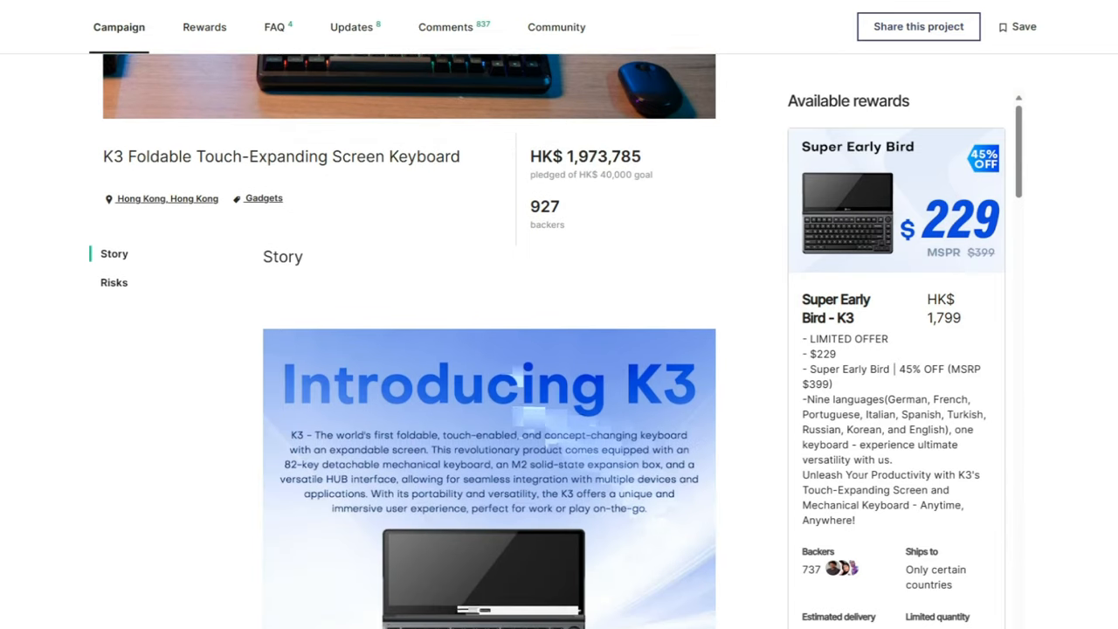
{"action": "scroll", "scroll_direction": "down", "scroll_amount": 3}
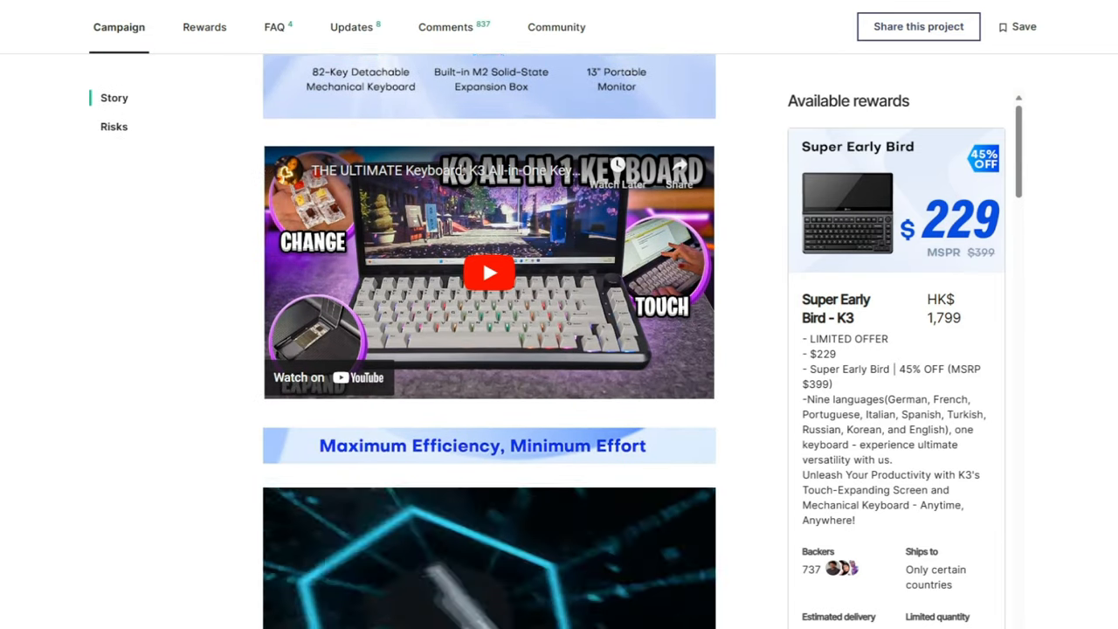
{"action": "scroll", "scroll_direction": "down", "scroll_amount": 3}
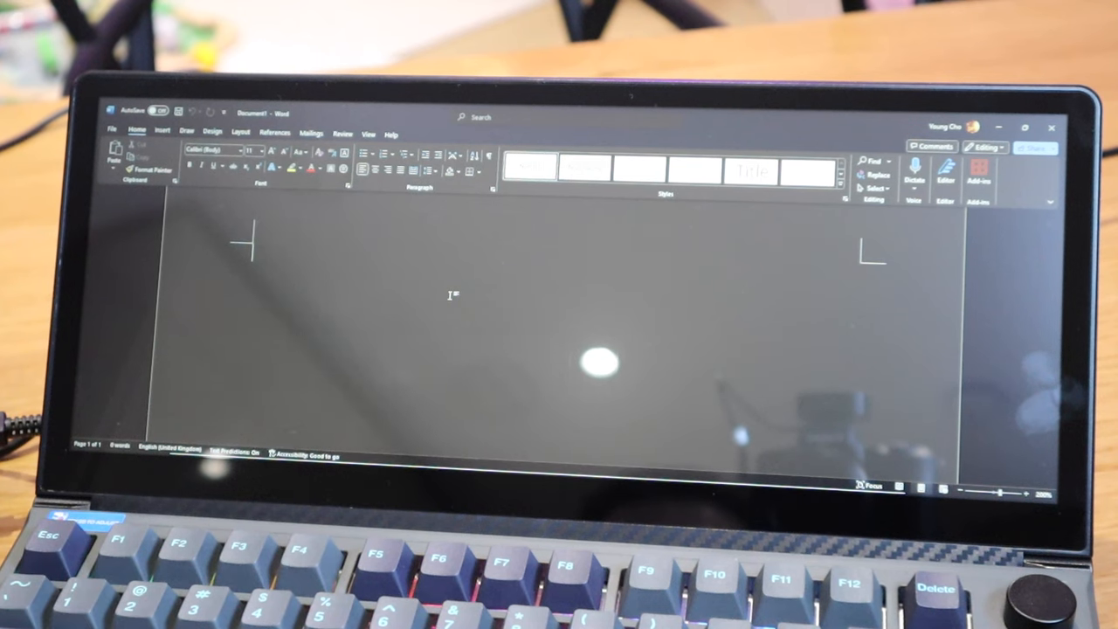
{"action": "type", "text": "diofsdnvoSIADF slvf pSO dvSDVO SDPV PSDCVOm dsPV SPDVO S{ODV oSAVnodvpwEFP’OQJ-fojq]-"}
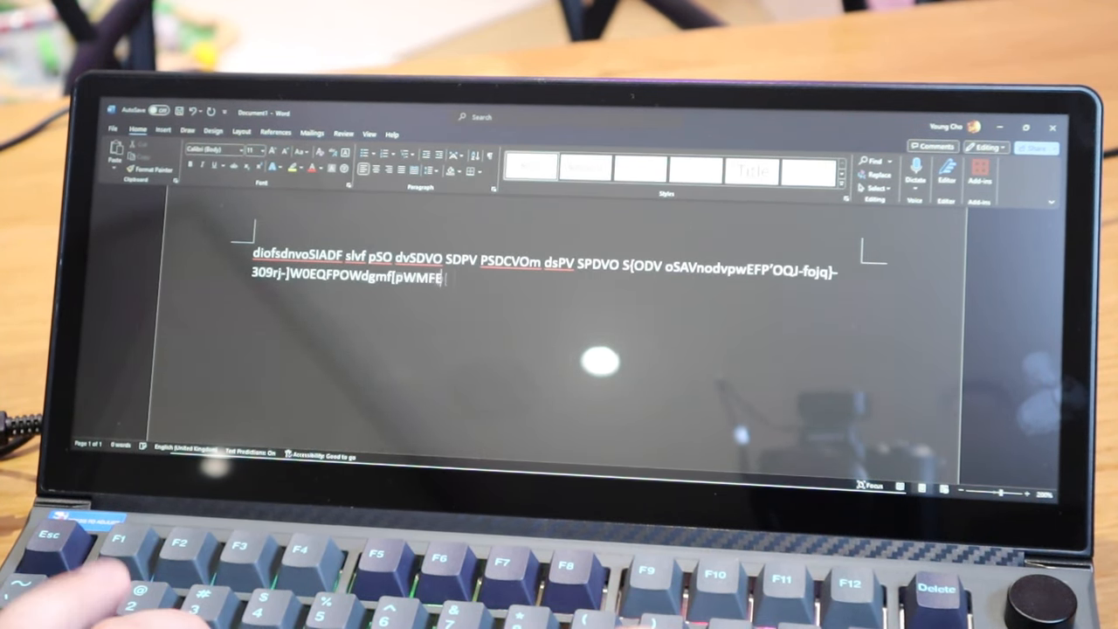
{"action": "type", "text": "oWQMEFPWEFPMEVFPOMwepf wpv aepigv awpfomwPOFMPWAOGV AWP VWPVI PV APWVEOMOWVMPWO EVwoefmwopk v"}
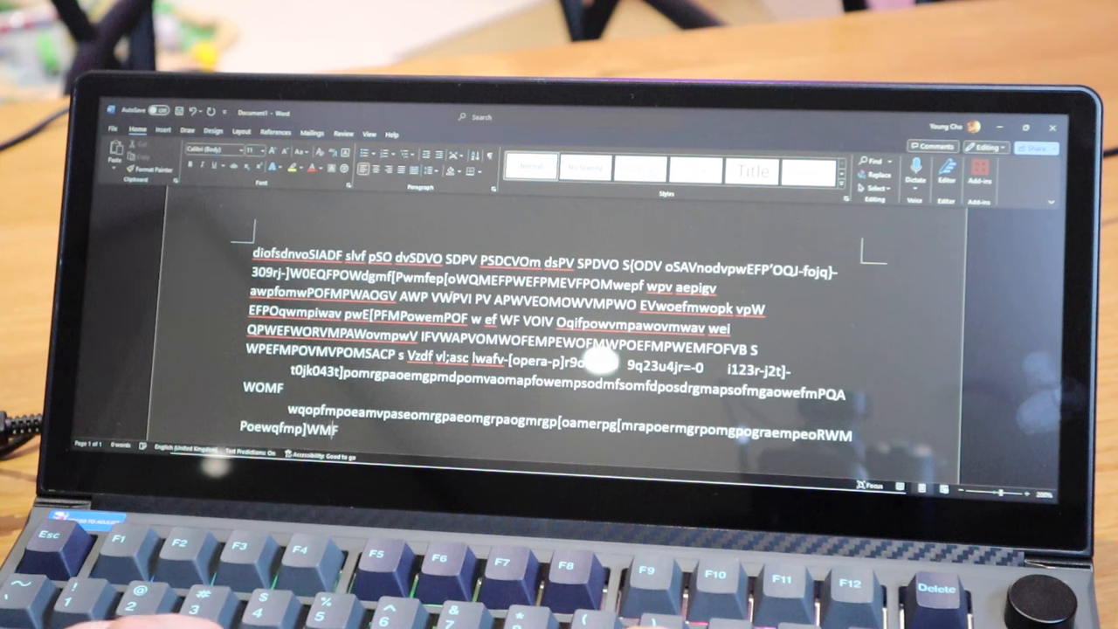
{"action": "type", "text": "srepobmaepormgpaworgmpwAOFGMWPE"}
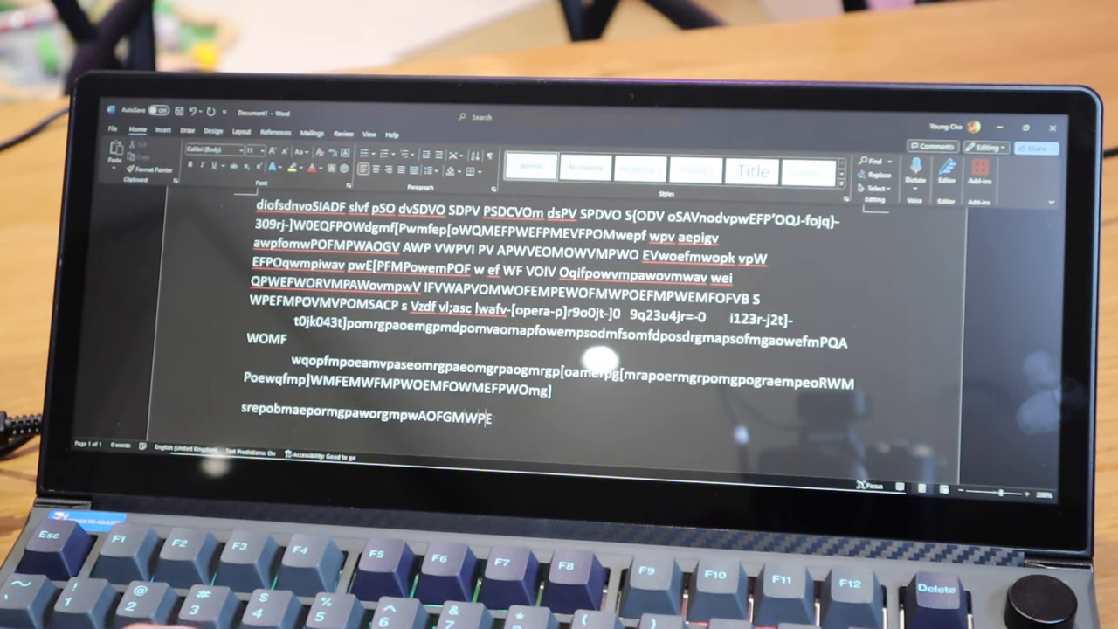
{"action": "type", "text": "EOFMPWEMFPEOQFMWPOEFMWPOEFMPAEOMFAPEBOM"}
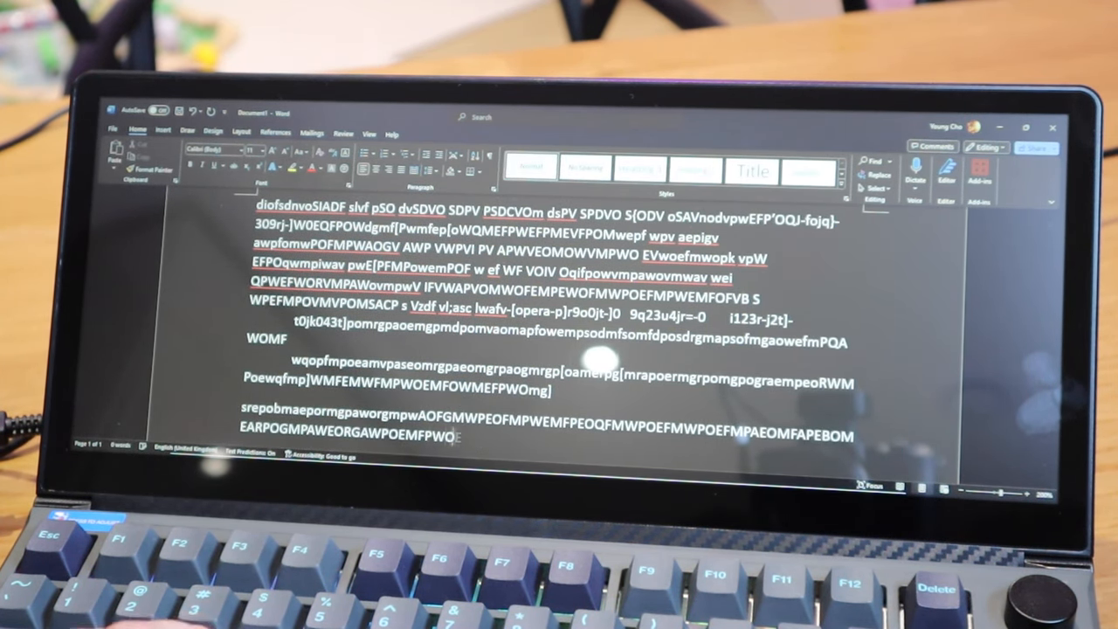